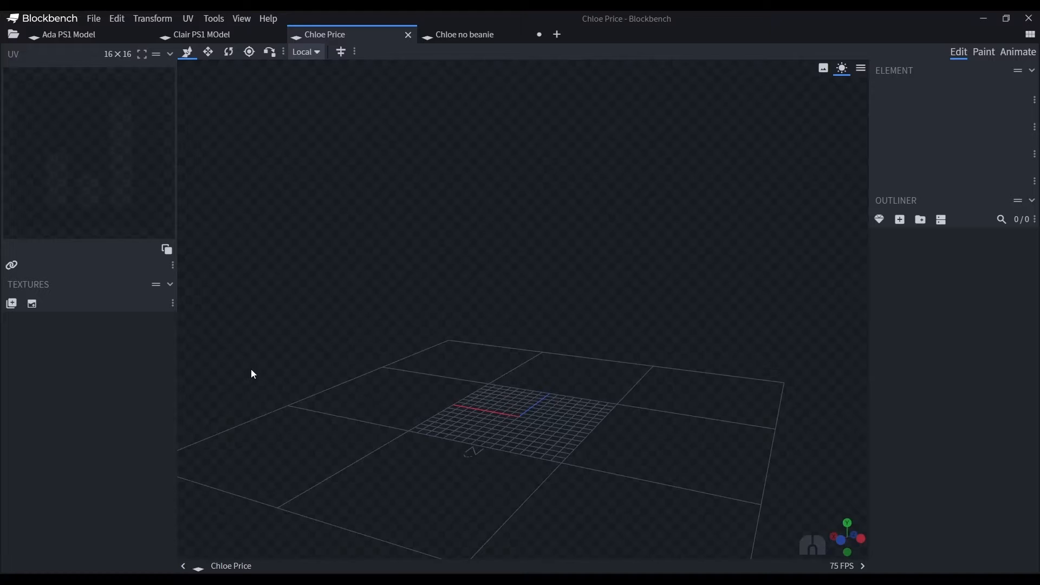
# Check the Chloe no beanie reference tab, then return to the Chloe Price project.
pyautogui.click(462, 33)
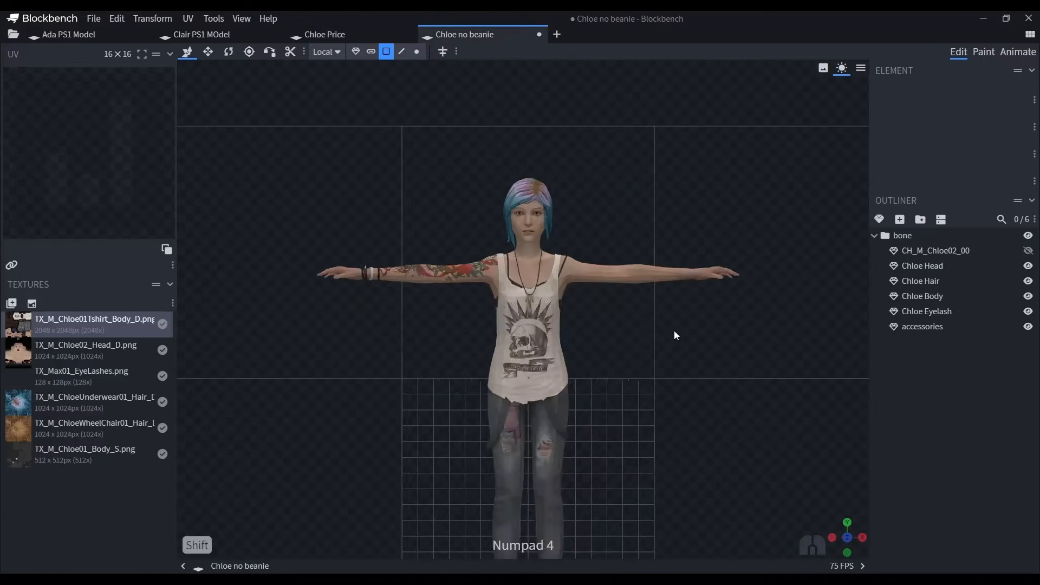
pyautogui.click(323, 33)
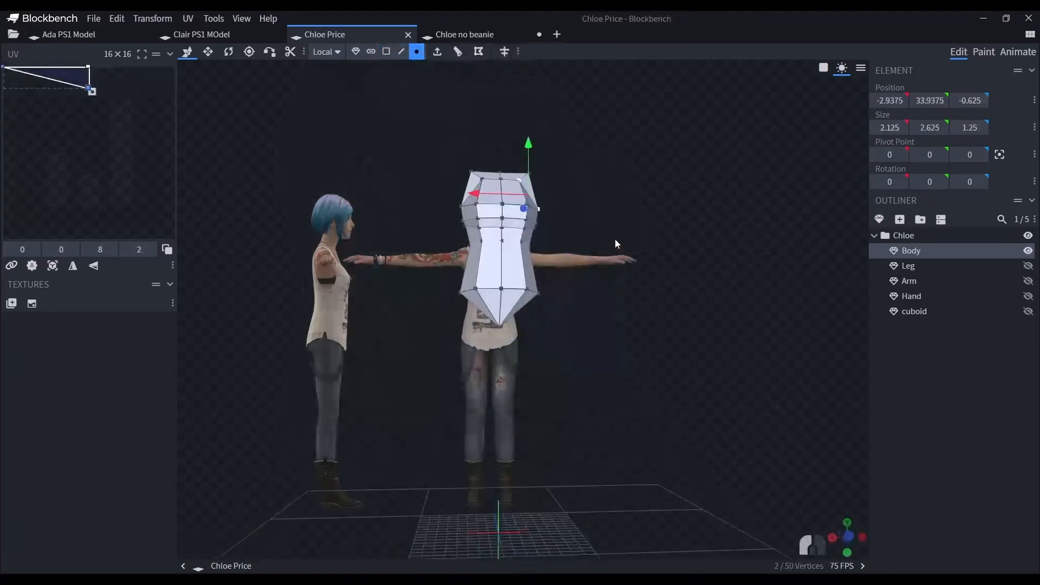
# Compare against the Chloe no beanie and Ada PS1 references, then switch to edge selection on the torso.
pyautogui.click(463, 33)
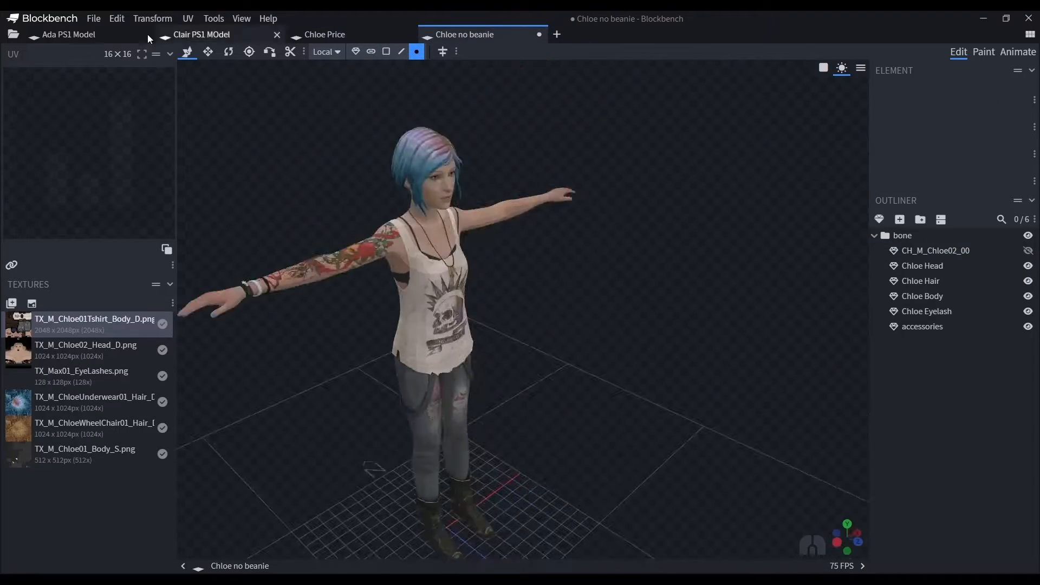
pyautogui.click(324, 34)
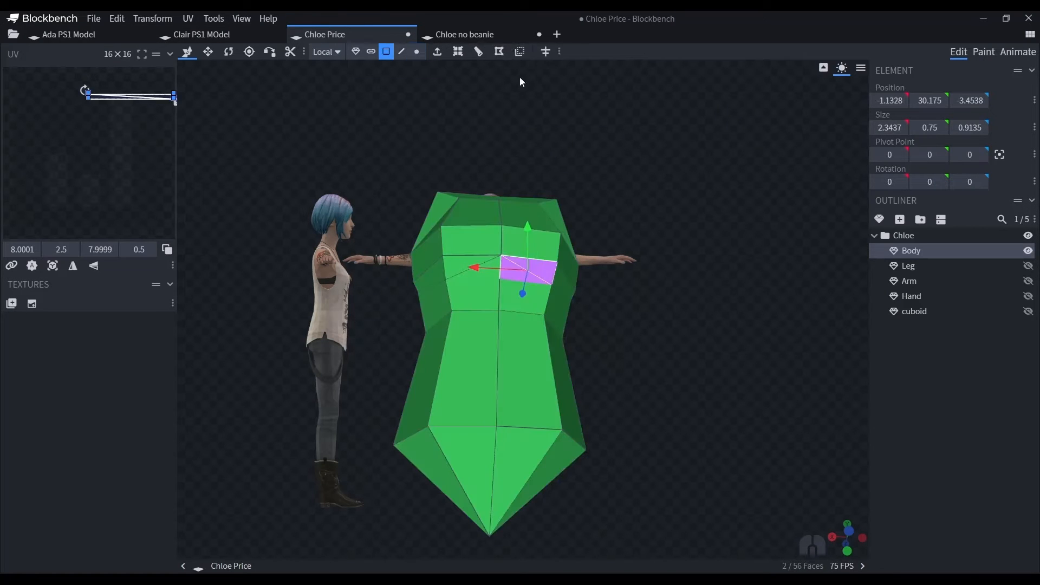
pyautogui.click(69, 34)
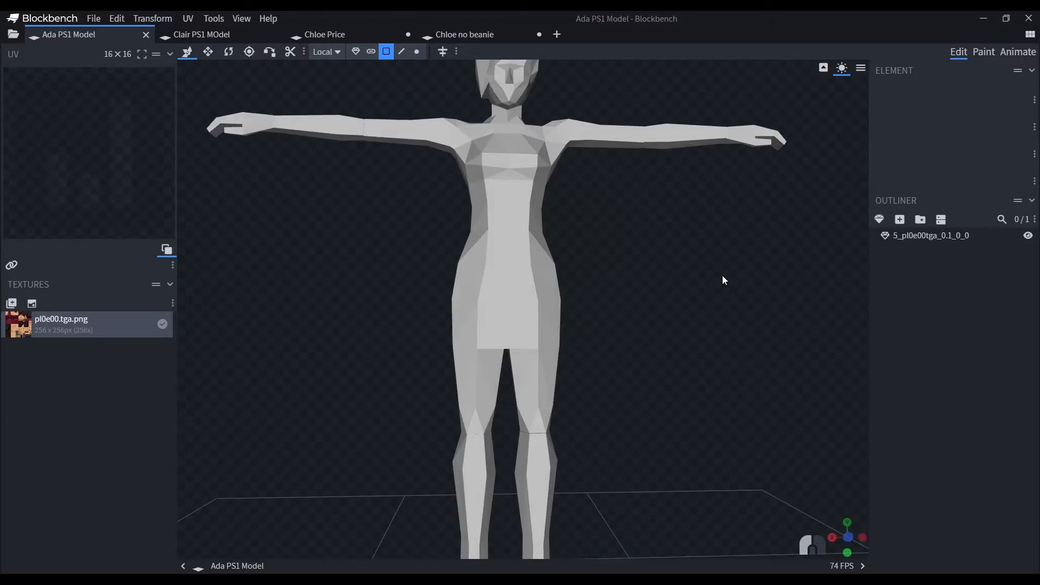
pyautogui.click(325, 34)
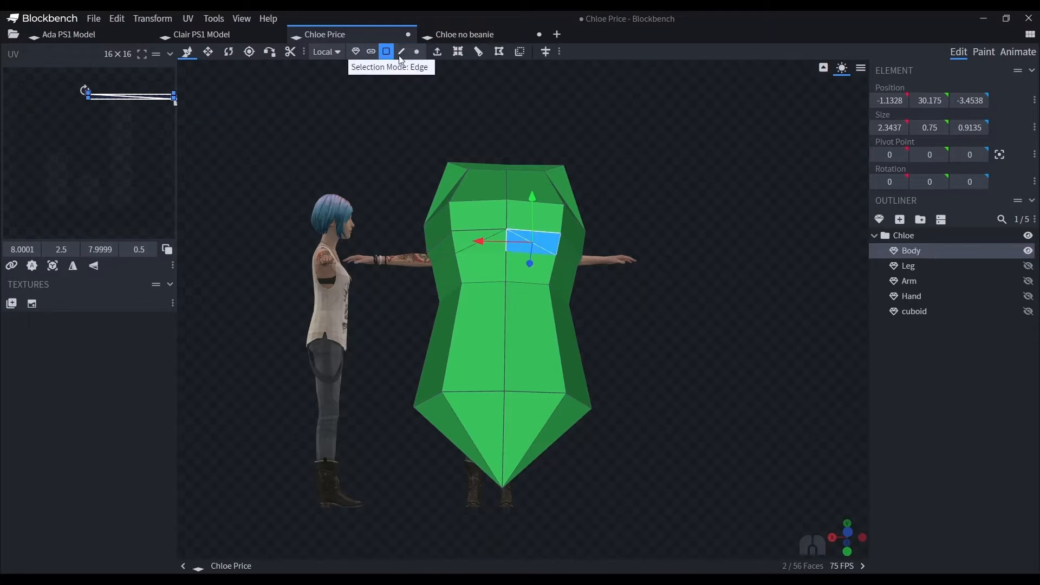
pyautogui.click(401, 51)
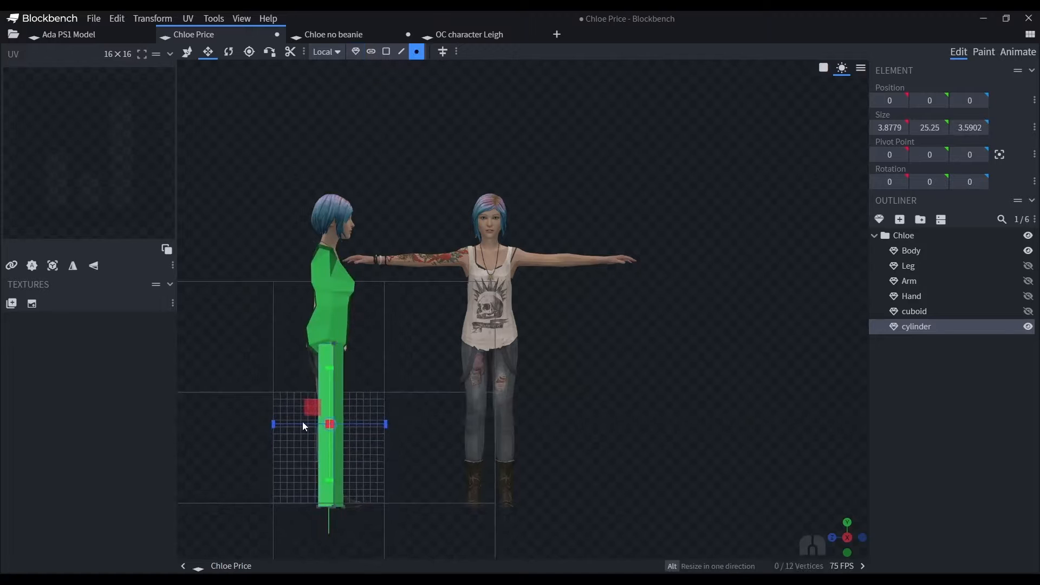
# Check the Clair PS1 model's arm proportions while shaping Chloe's arm mesh.
pyautogui.click(607, 34)
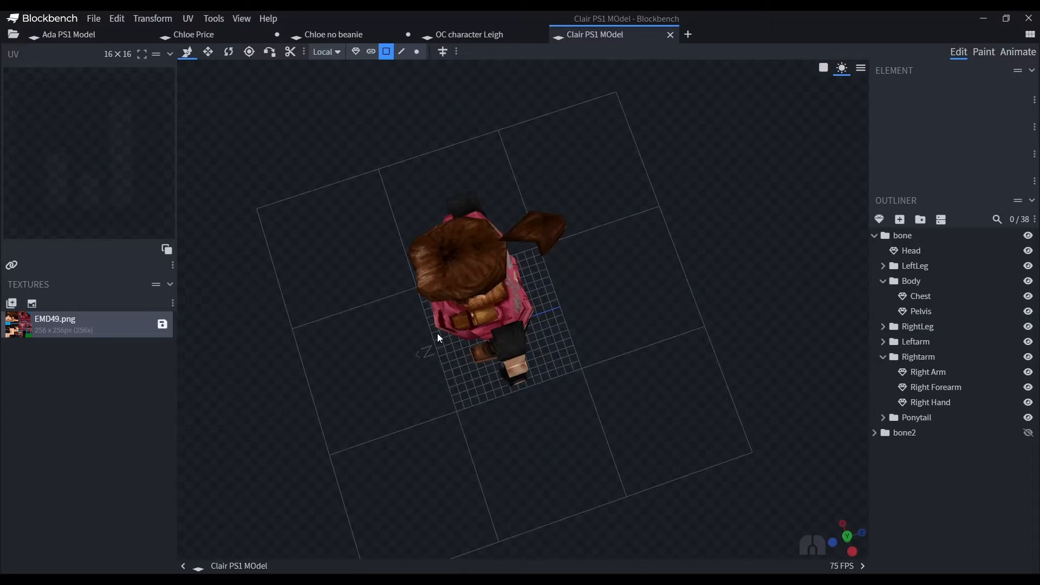
pyautogui.click(193, 34)
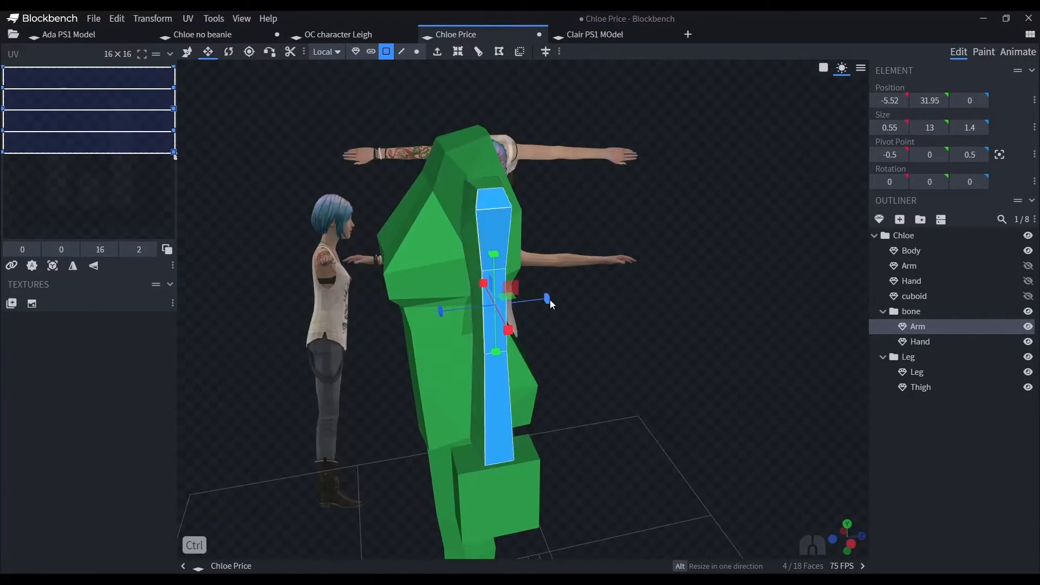
pyautogui.click(593, 34)
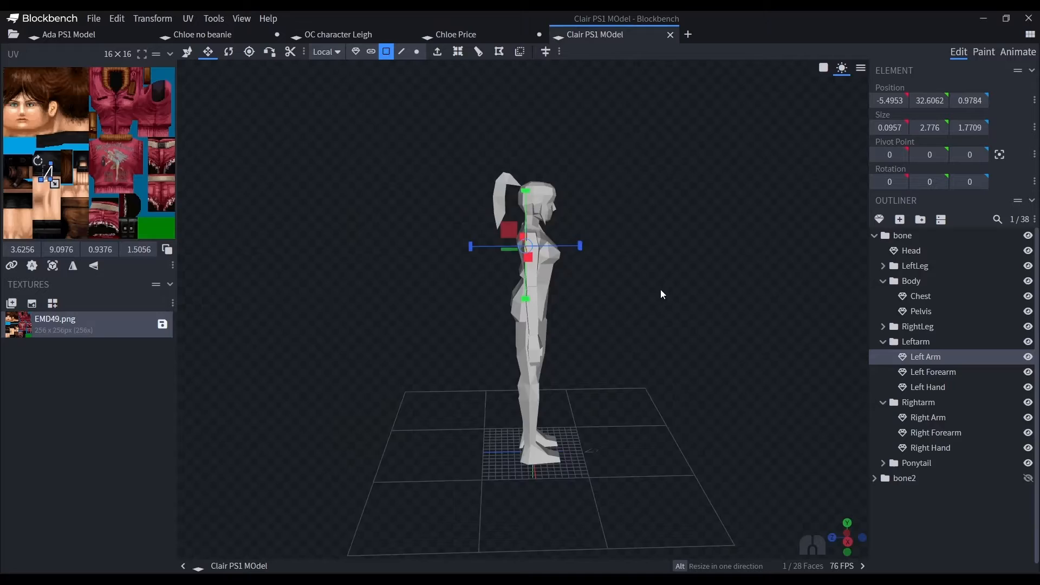
pyautogui.click(455, 33)
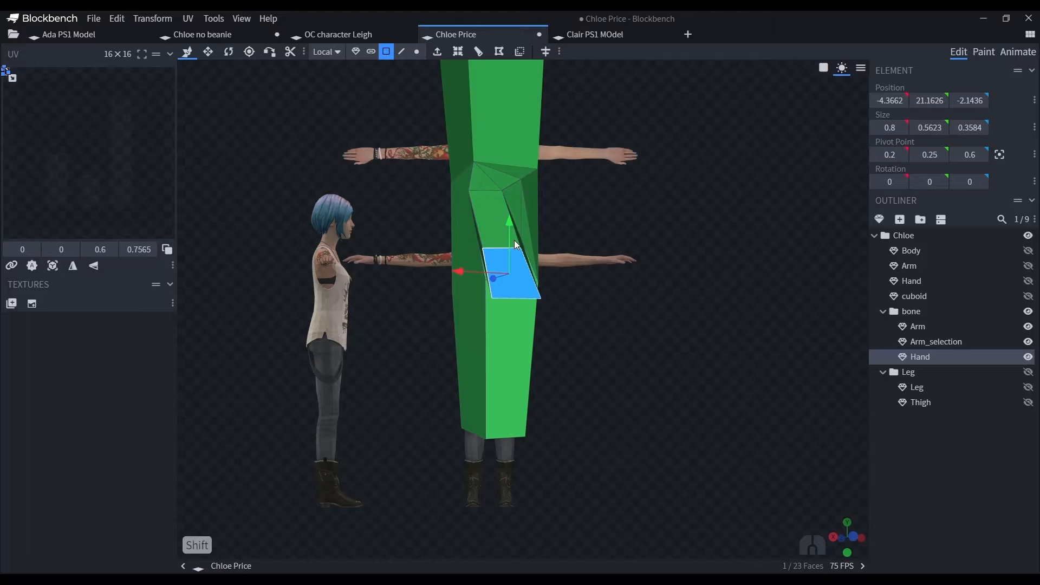
# Reference the Clair model's hand shape repeatedly while modelling Chloe's hand.
pyautogui.click(594, 33)
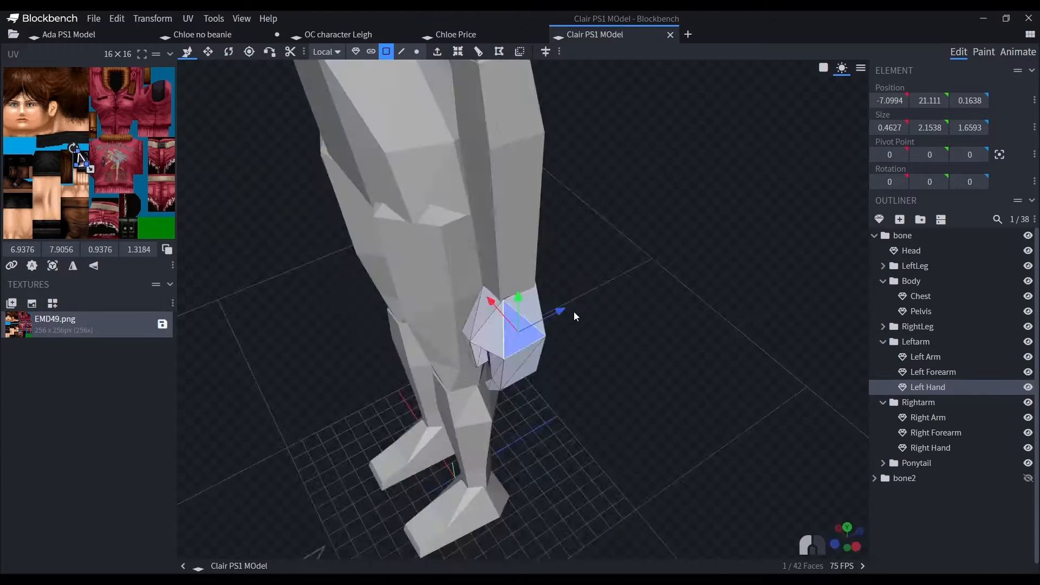
pyautogui.click(456, 33)
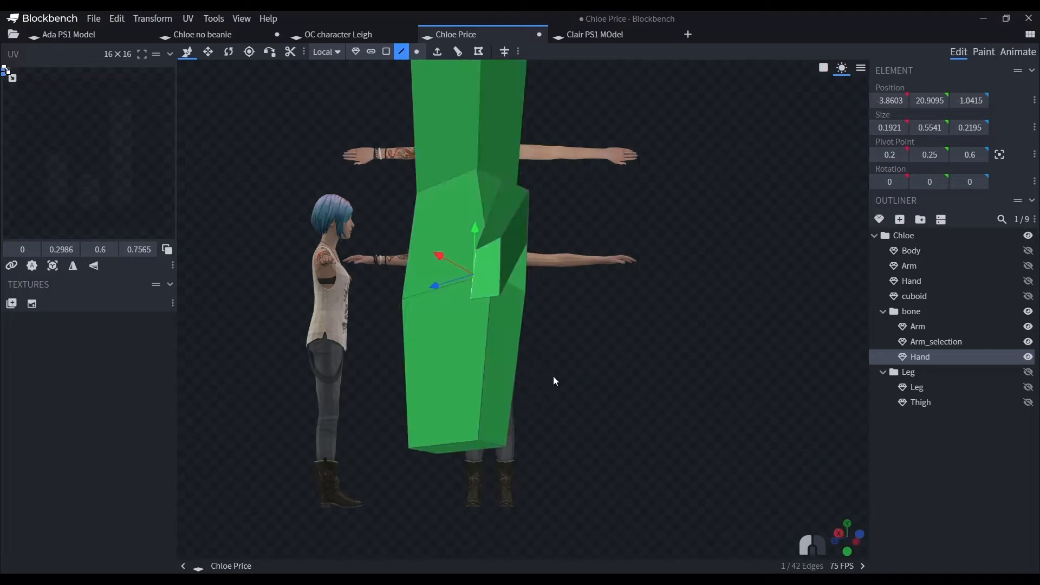
pyautogui.click(594, 33)
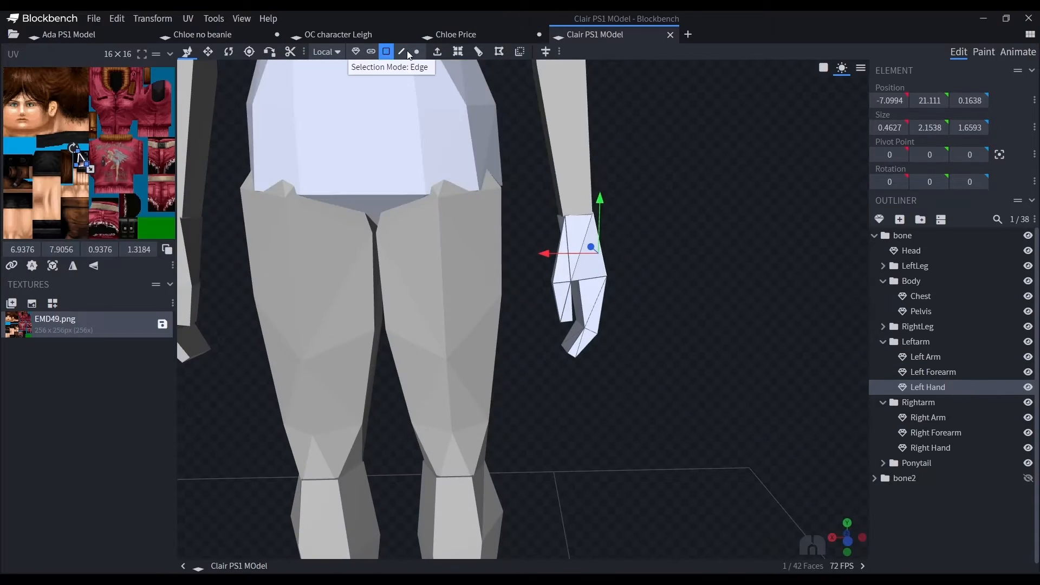
pyautogui.click(455, 33)
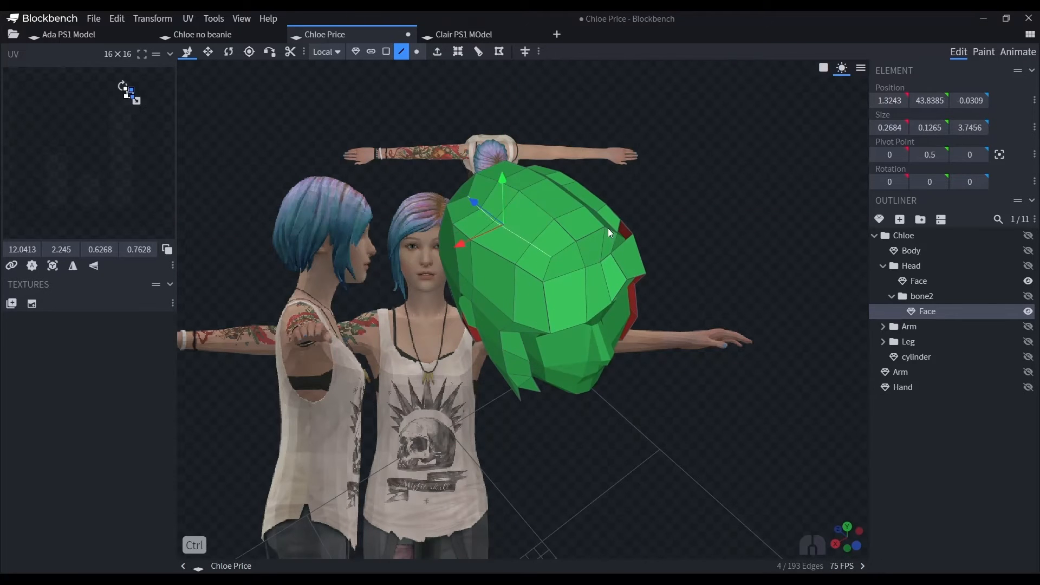
# Save the project and select the Face mesh under Head in the Outliner.
pyautogui.press('Ctrl+s')
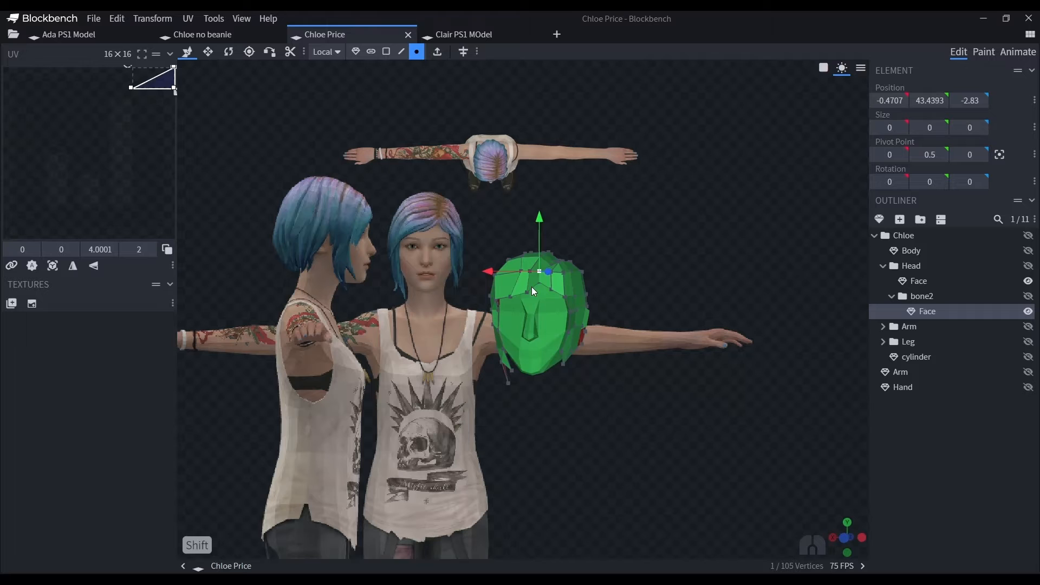
pyautogui.click(658, 459)
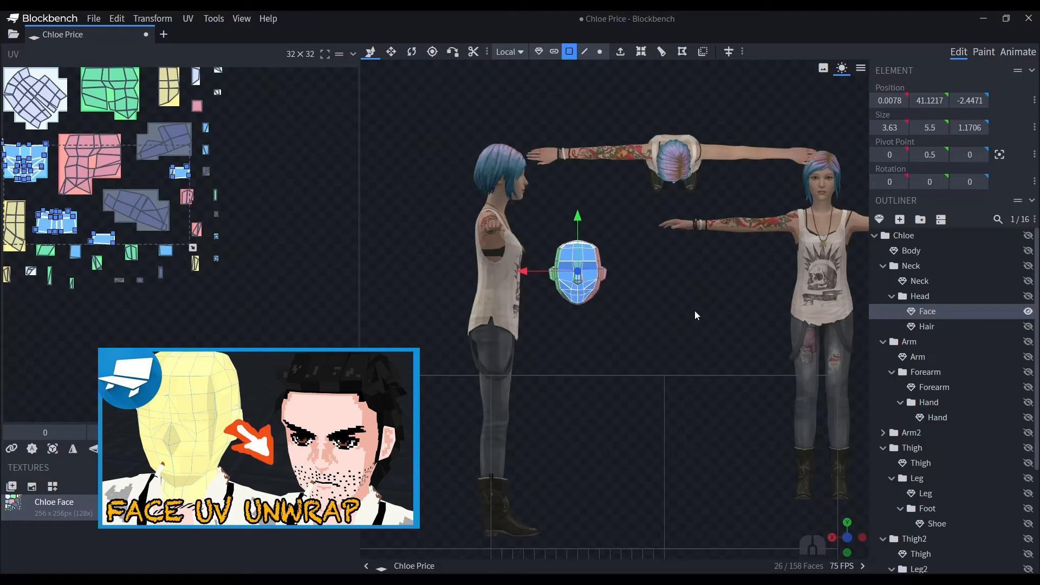
# Project the selected face-mesh faces' UVs from view via MTools > UV Mapping.
pyautogui.rightClick(577, 286)
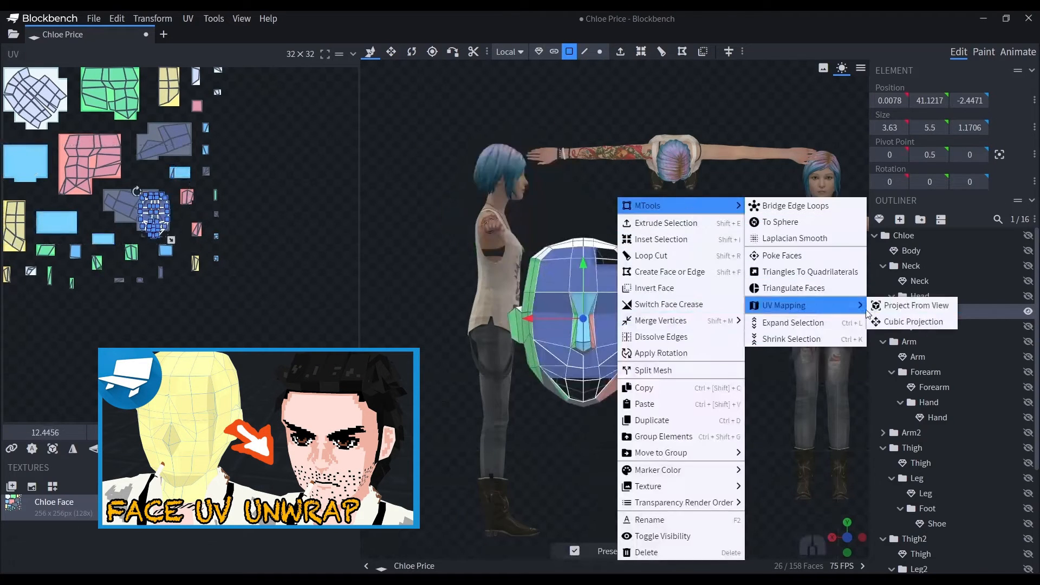
pyautogui.click(916, 305)
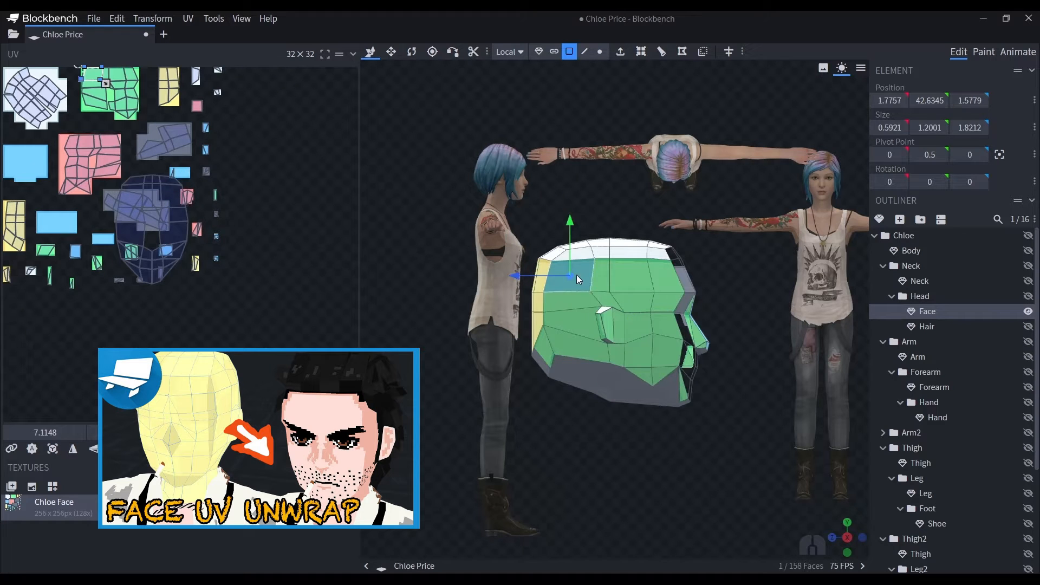
pyautogui.rightClick(578, 280)
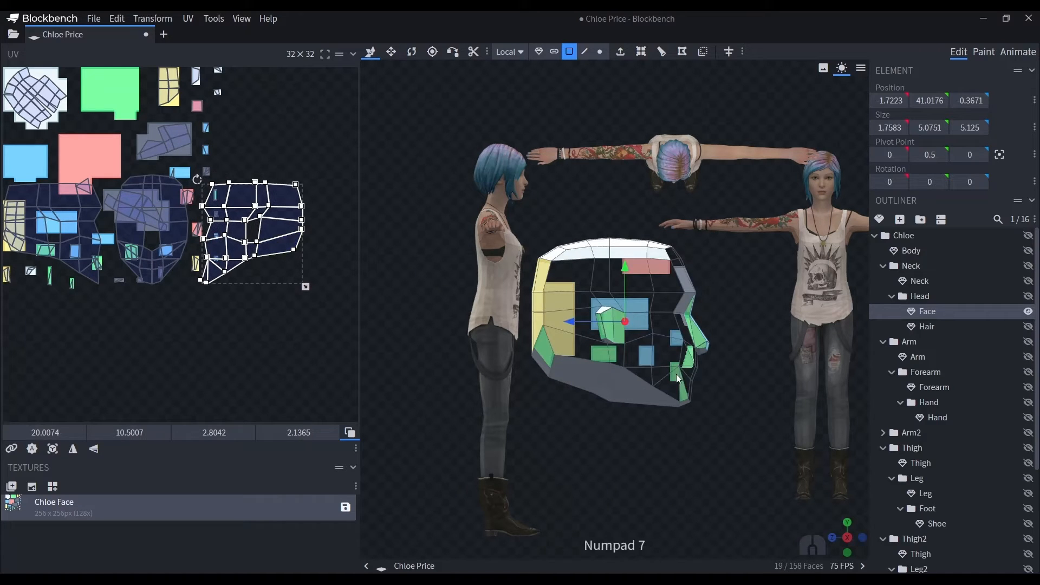
# Arrange the projected head-shaped UV islands in the UV editor and enter Paint mode.
pyautogui.rightClick(677, 379)
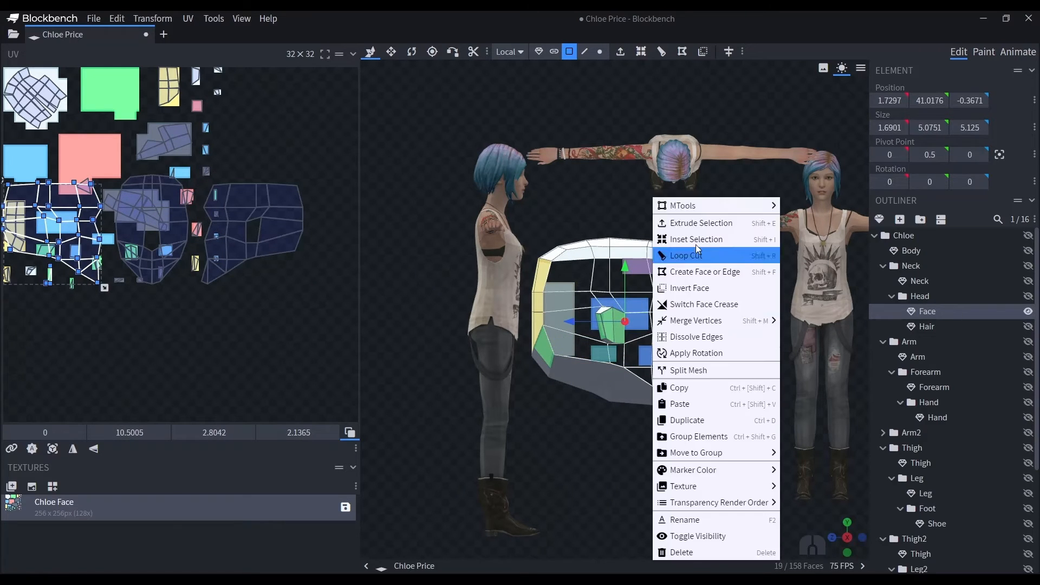
pyautogui.click(342, 287)
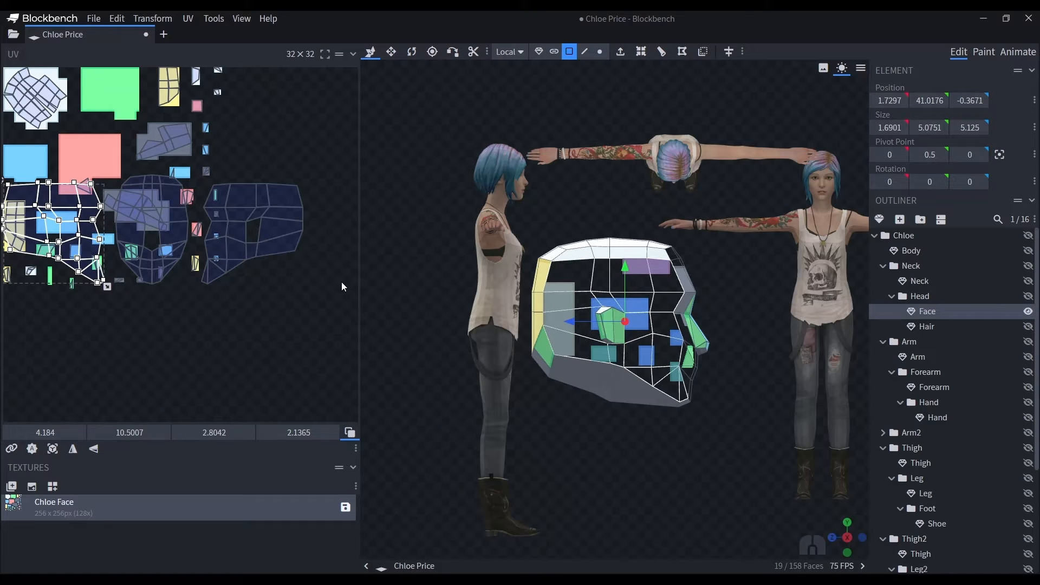
pyautogui.press('Ctrl')
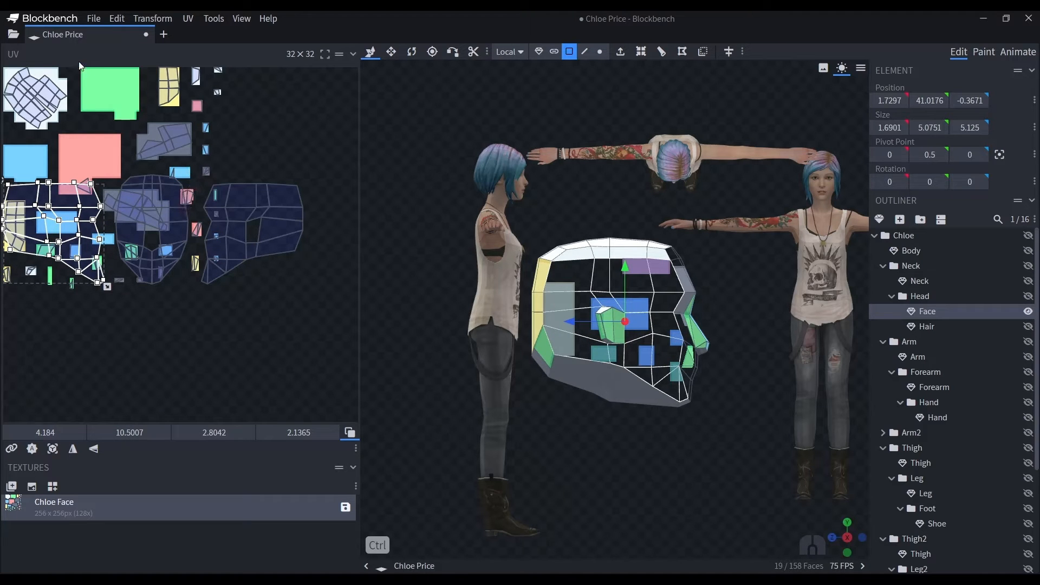
pyautogui.click(983, 51)
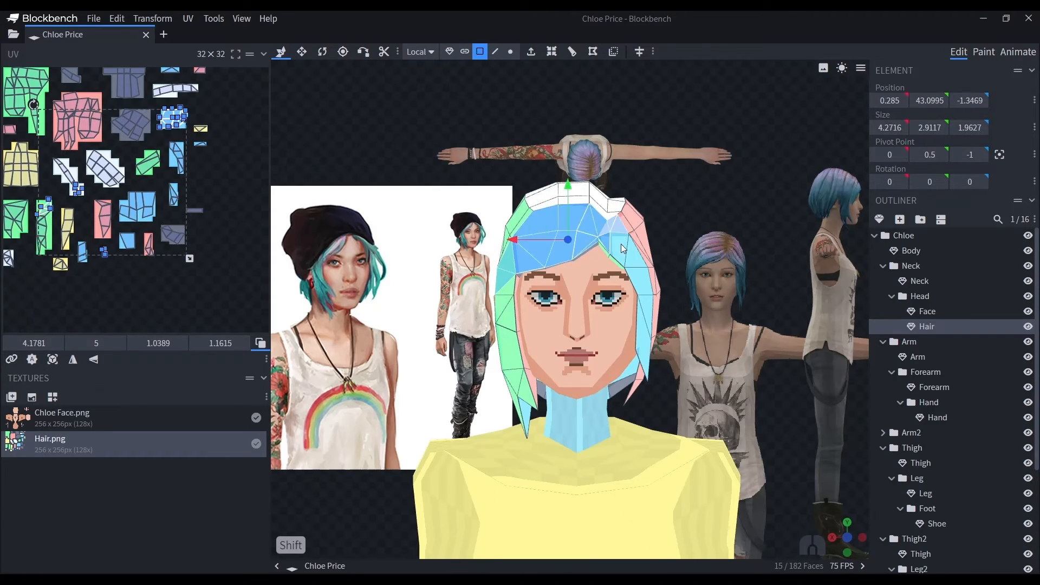
# Enter Paint mode to brush the pink-to-blue gradient on Hair.png.
pyautogui.click(984, 51)
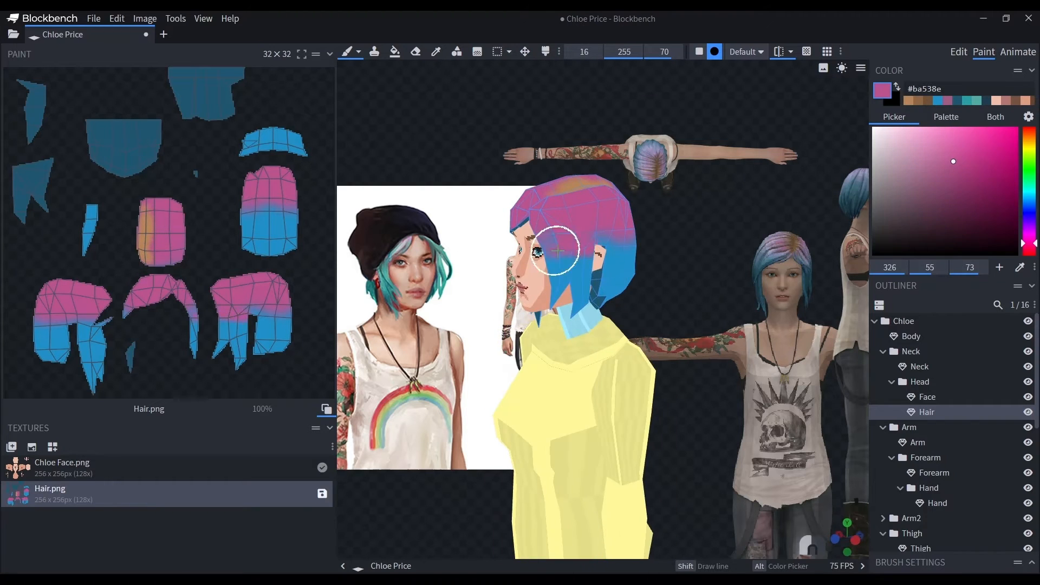
# Save, paint dark strands across the back of the hair, and set the Fill tool to Face mode.
pyautogui.press('Ctrl+S')
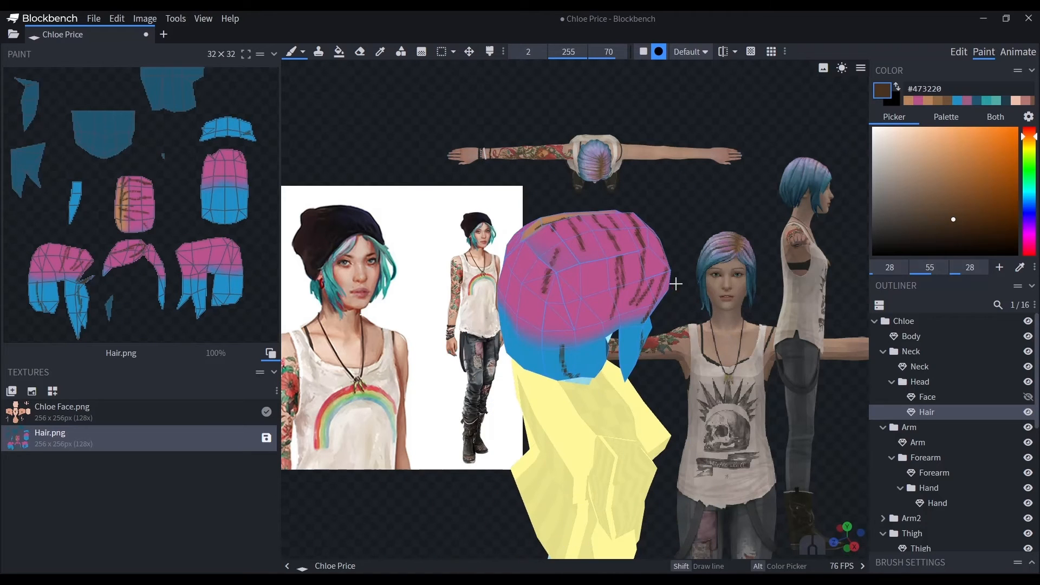
pyautogui.moveTo(676, 284); pyautogui.dragTo(568, 221)
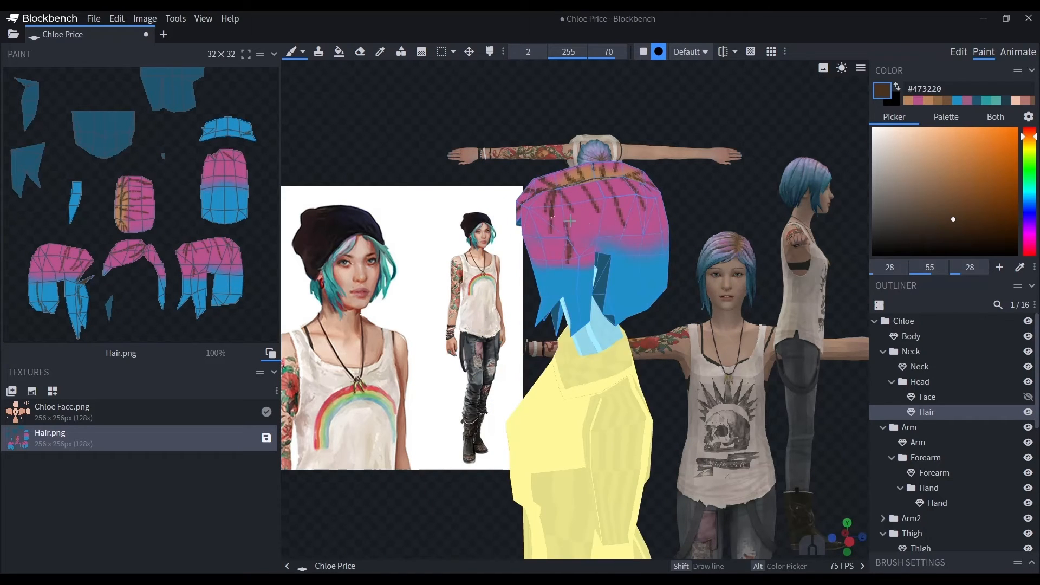
pyautogui.click(530, 51)
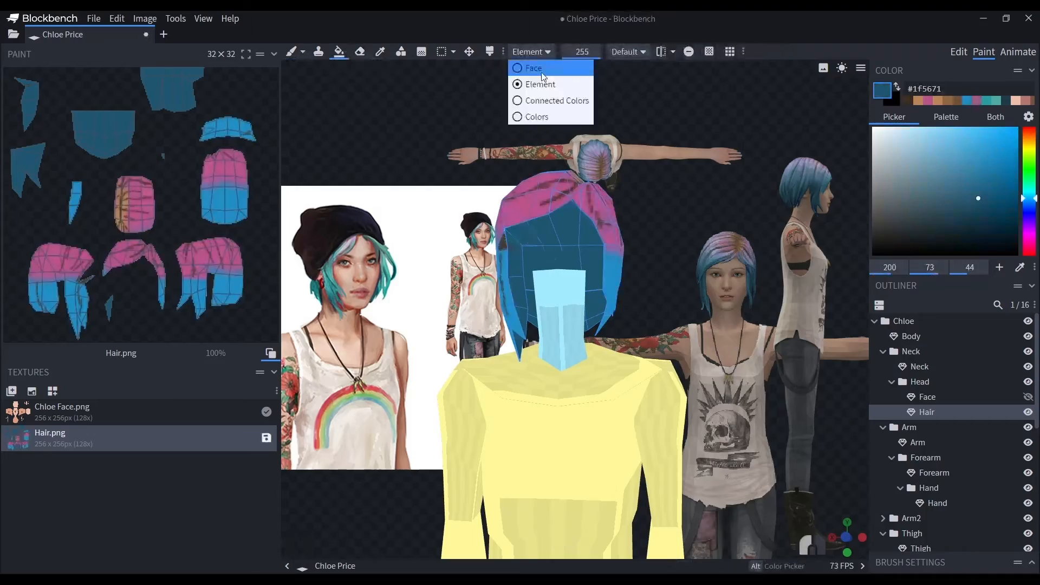
pyautogui.click(532, 67)
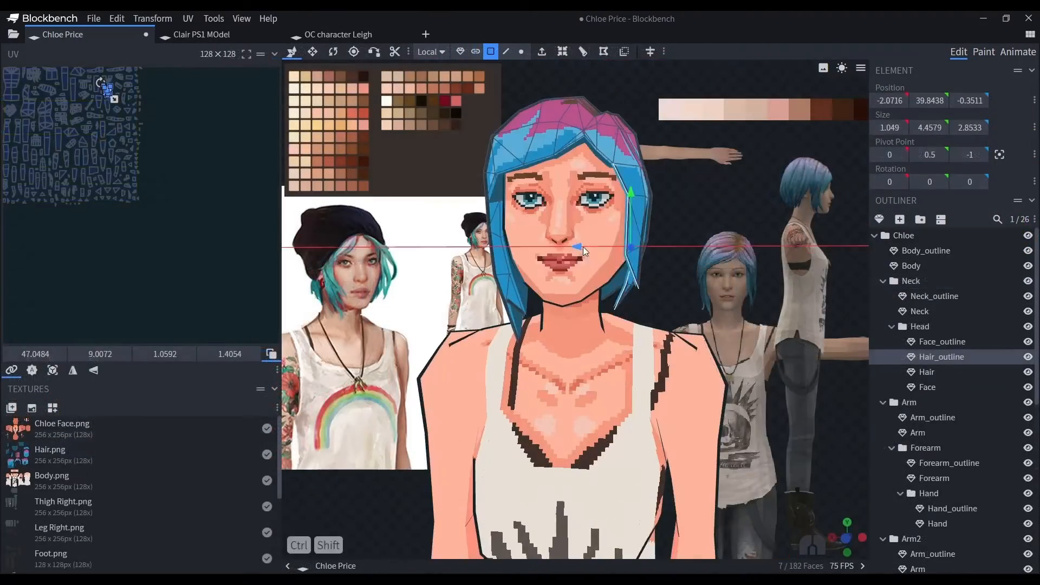
# Paint grey shading on the Body.png tank top and save as Chloe Price.bbmodel.
pyautogui.click(983, 51)
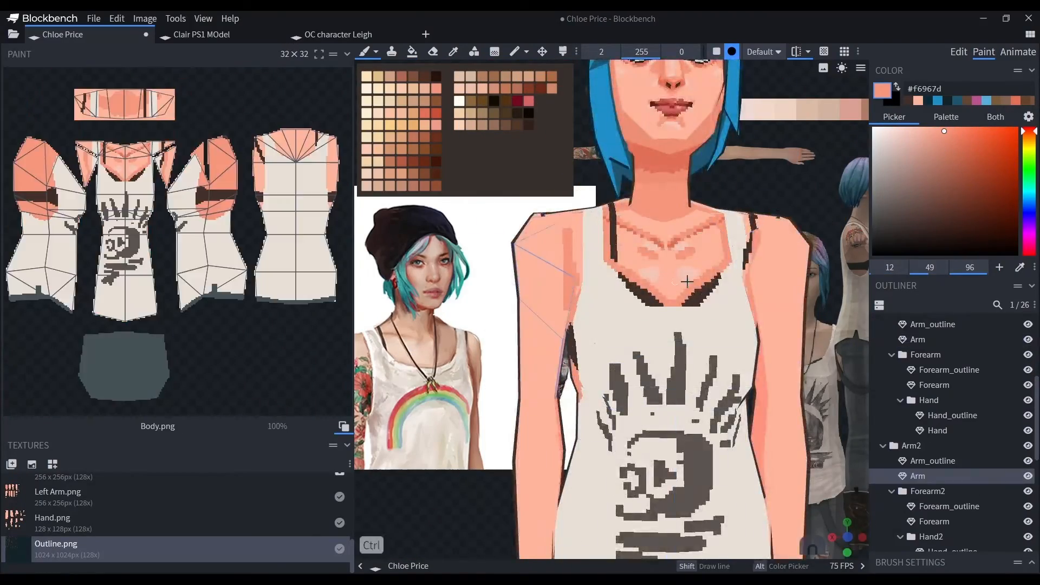
pyautogui.press('Ctrl+S')
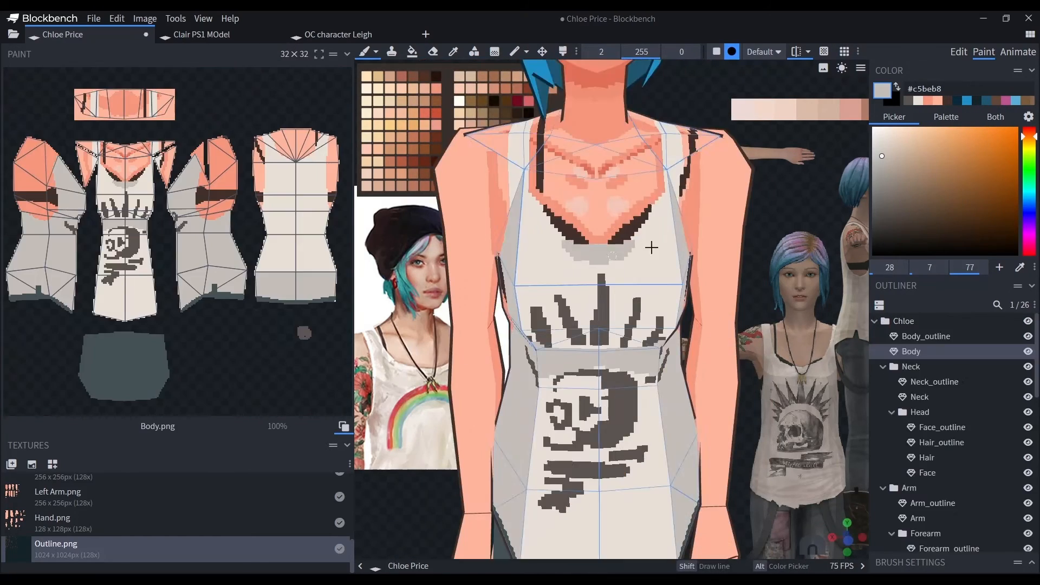
pyautogui.press('Ctrl+S')
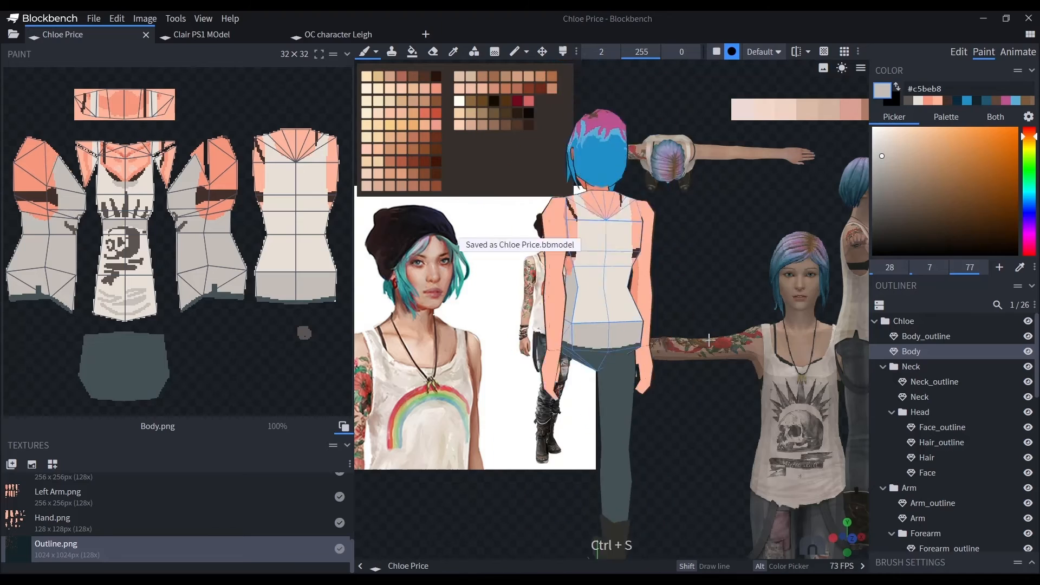